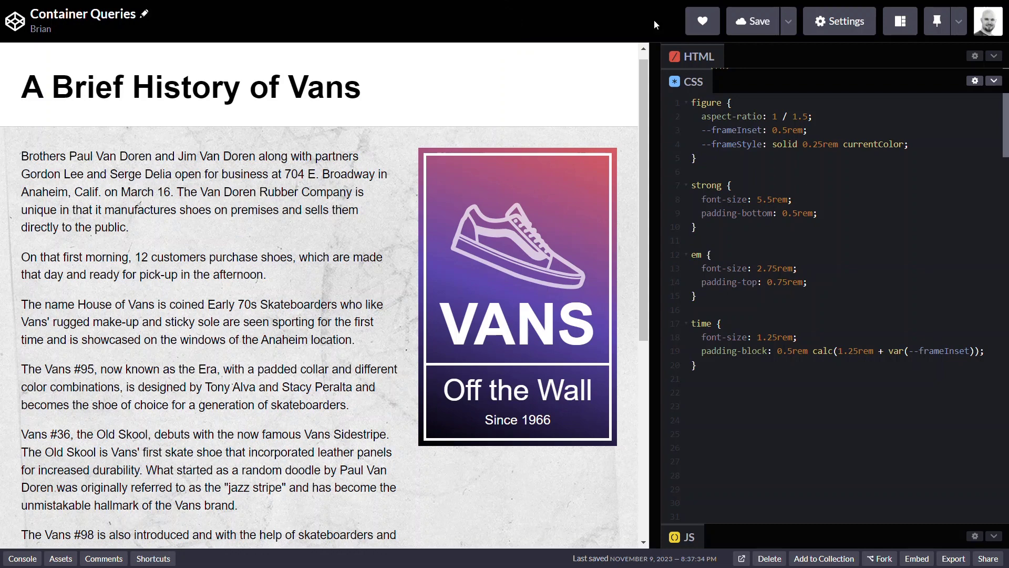
{"action": "mouse_move", "coordinate": [658, 134]}
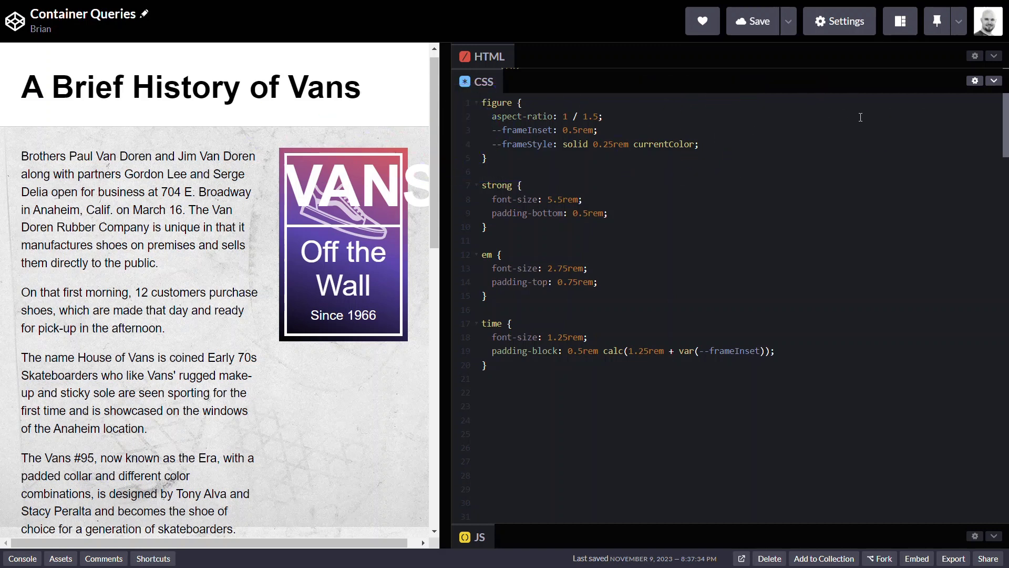
Add container-type: inline-size to the figure rule so it becomes an inline-size container.
{"action": "type", "text": "container-type: ;"}
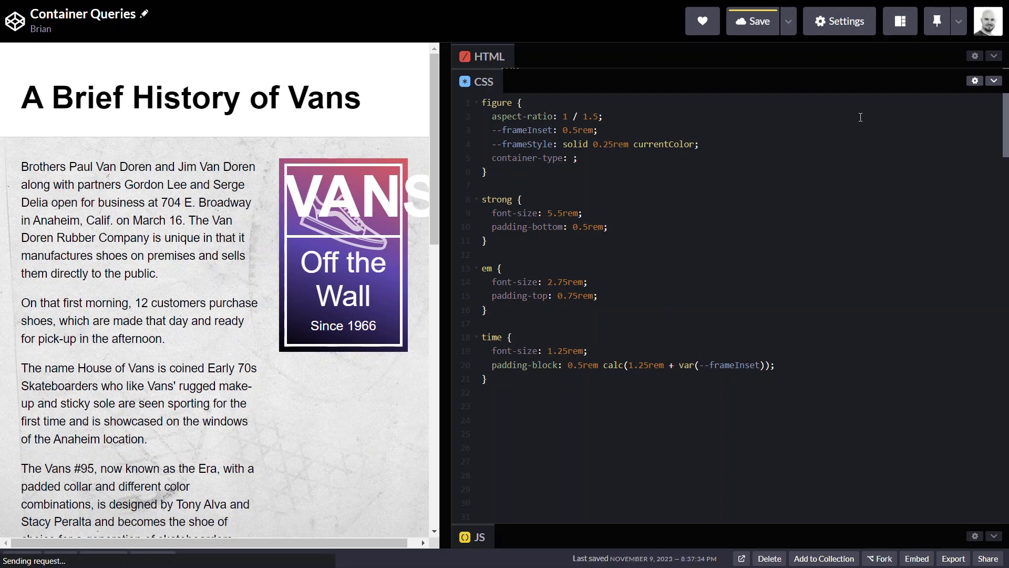
{"action": "type", "text": "inline-size"}
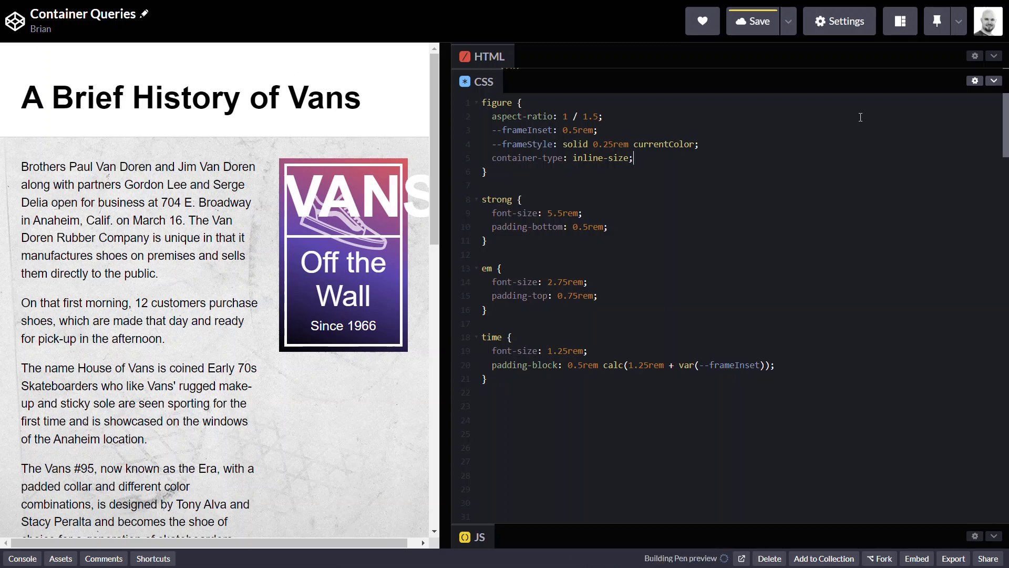
{"action": "left_click", "coordinate": [752, 20]}
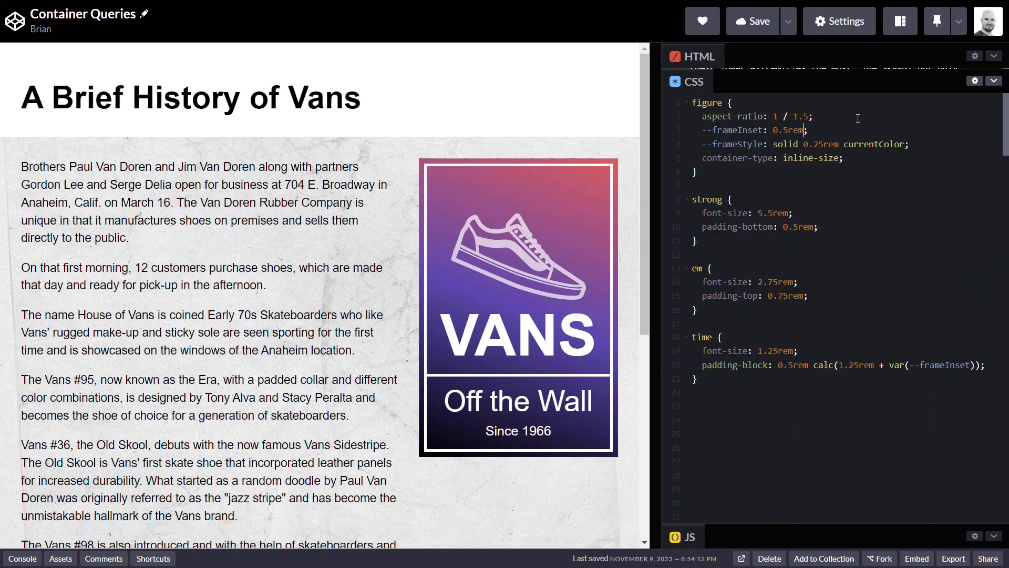
In the figure rule, set --frameInset to 3cqi and the --frameStyle border width to max(1px, 1cqi).
{"action": "type", "text": "3cqi"}
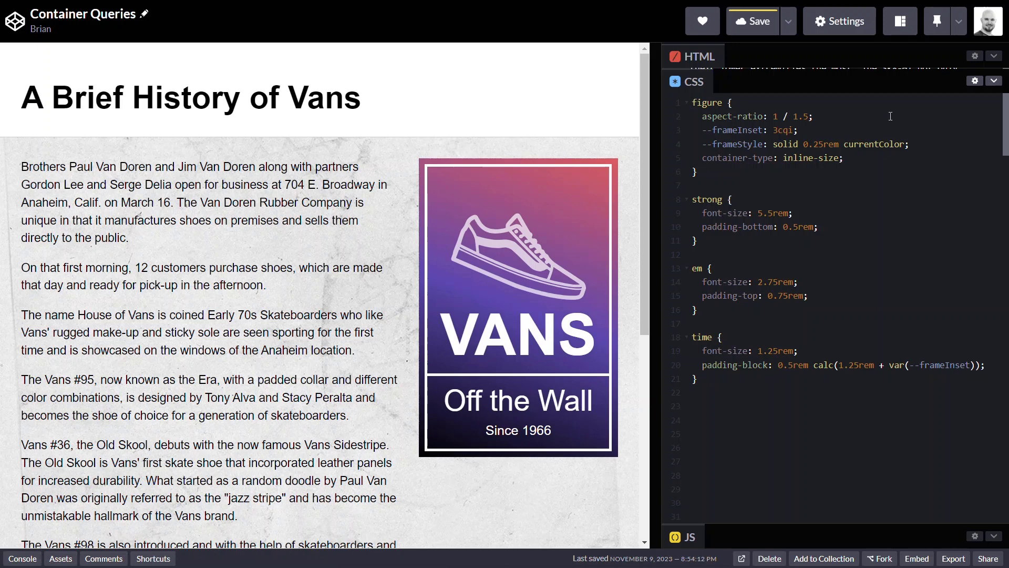
{"action": "left_click", "coordinate": [805, 143]}
{"action": "type", "text": "ax(1"}
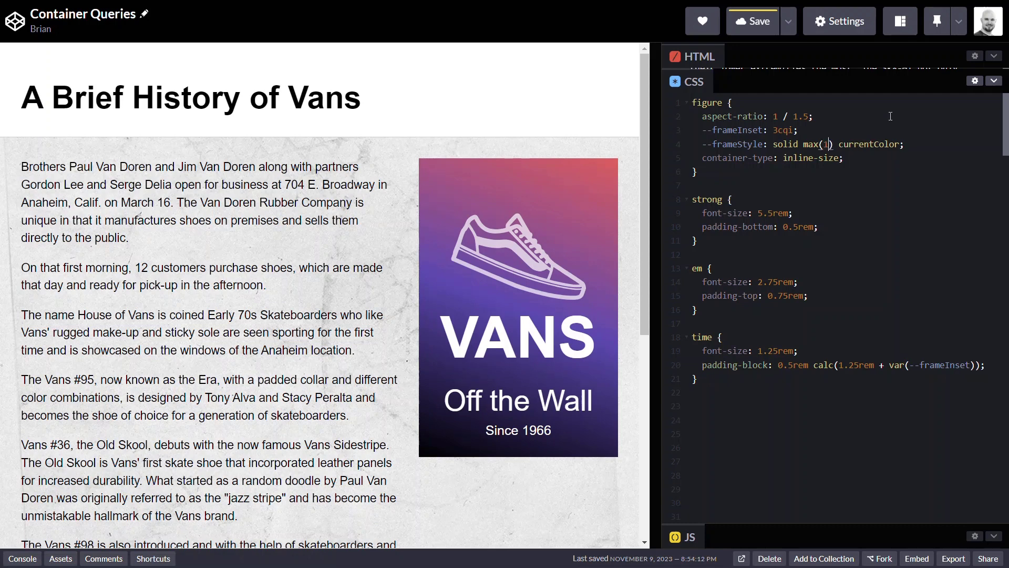
{"action": "type", "text": "px"}
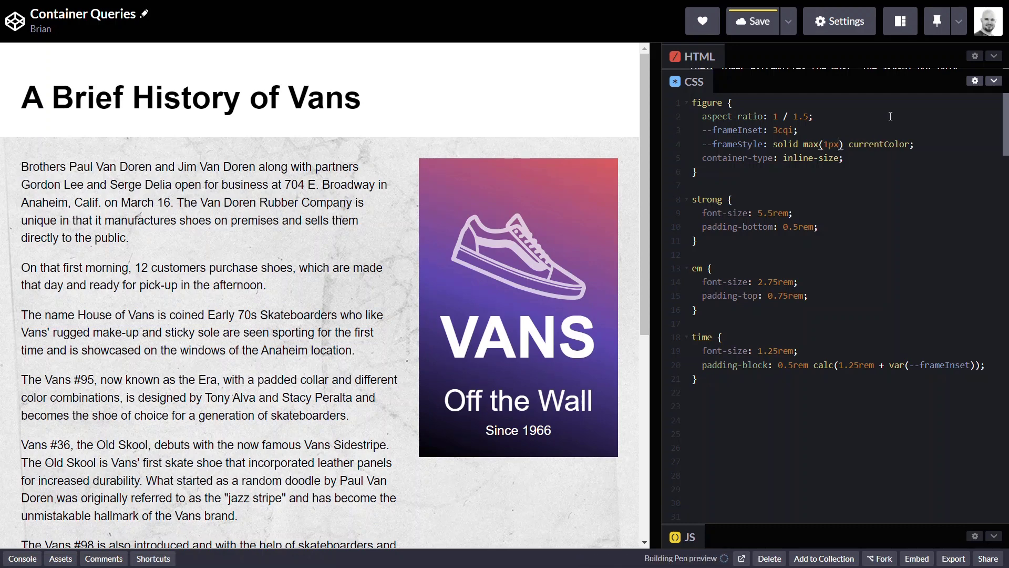
{"action": "left_click", "coordinate": [752, 21]}
{"action": "type", "text": ", 1"}
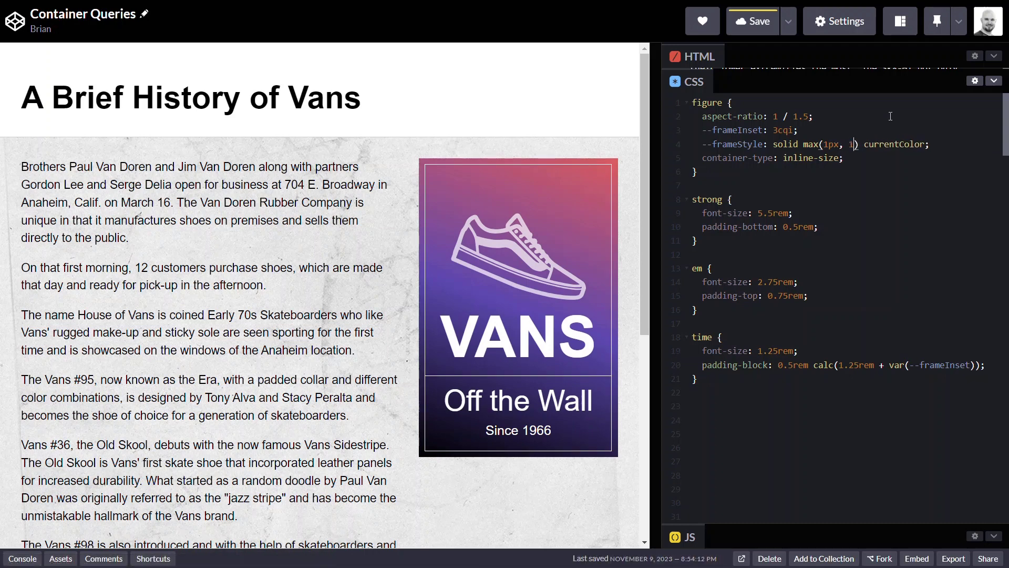
{"action": "type", "text": "cqi"}
{"action": "left_click", "coordinate": [779, 213]}
{"action": "type", "text": "25c"}
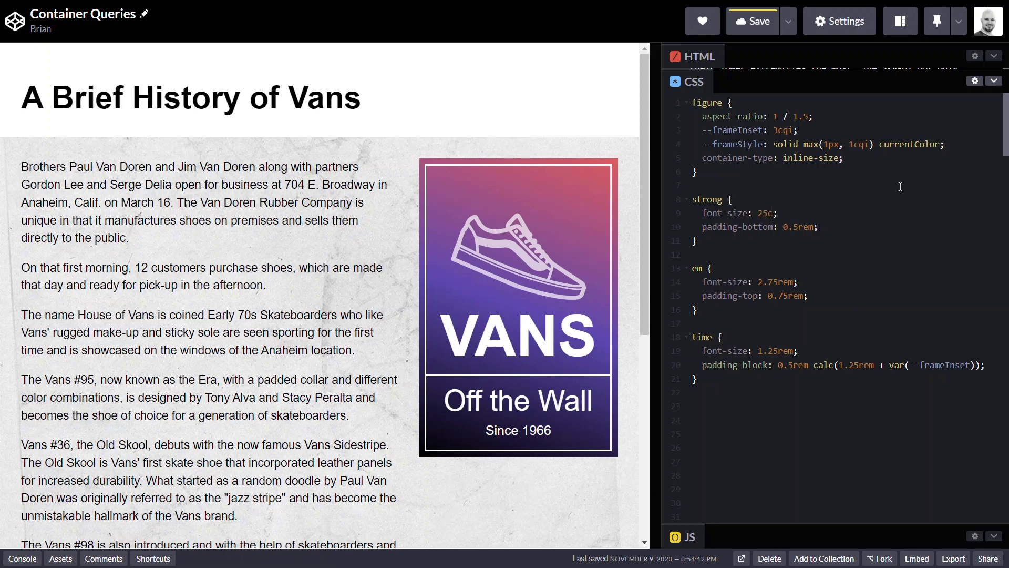
Give strong 25cqi font-size with 3cqi bottom padding, and em 12cqi with 3cqi top padding.
{"action": "type", "text": "qi"}
{"action": "left_click", "coordinate": [847, 227]}
{"action": "type", "text": "3"}
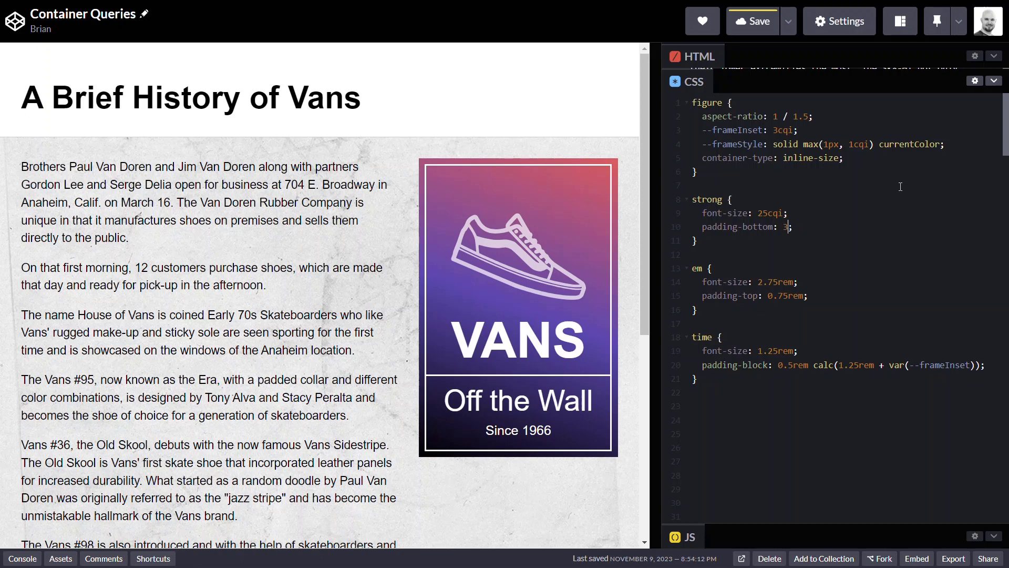
{"action": "type", "text": "cqi"}
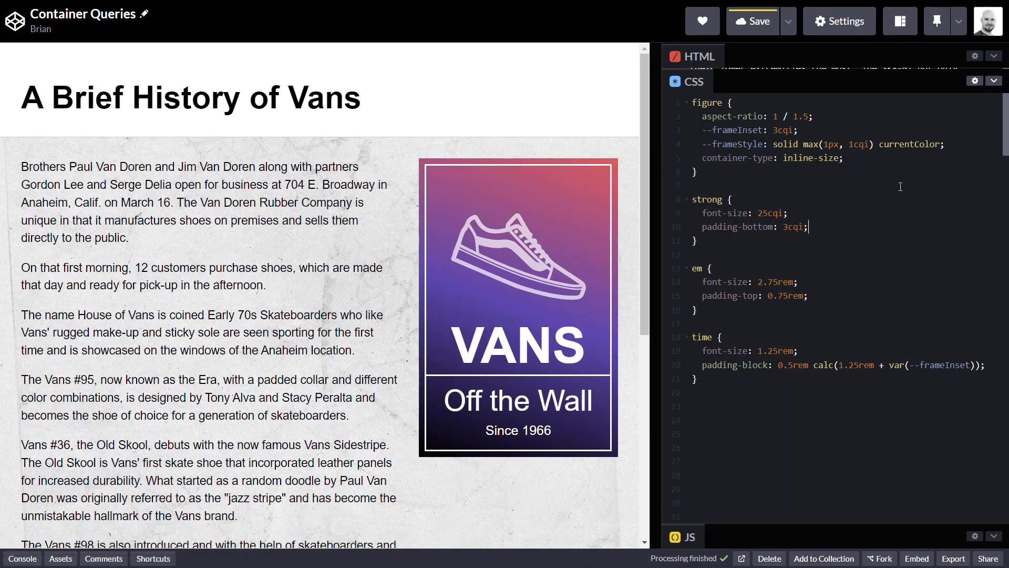
{"action": "left_click", "coordinate": [751, 21]}
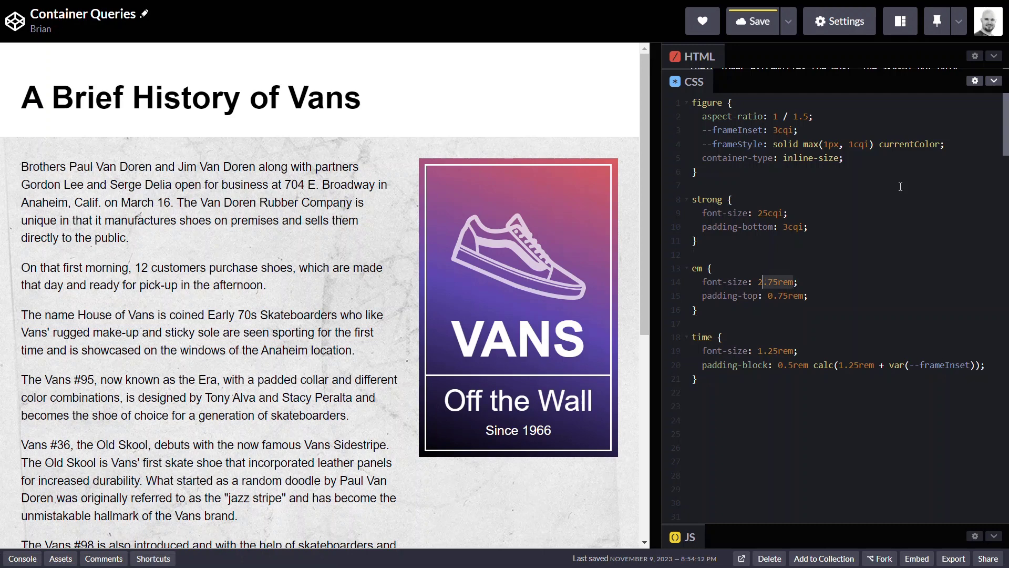
{"action": "type", "text": "12cqi"}
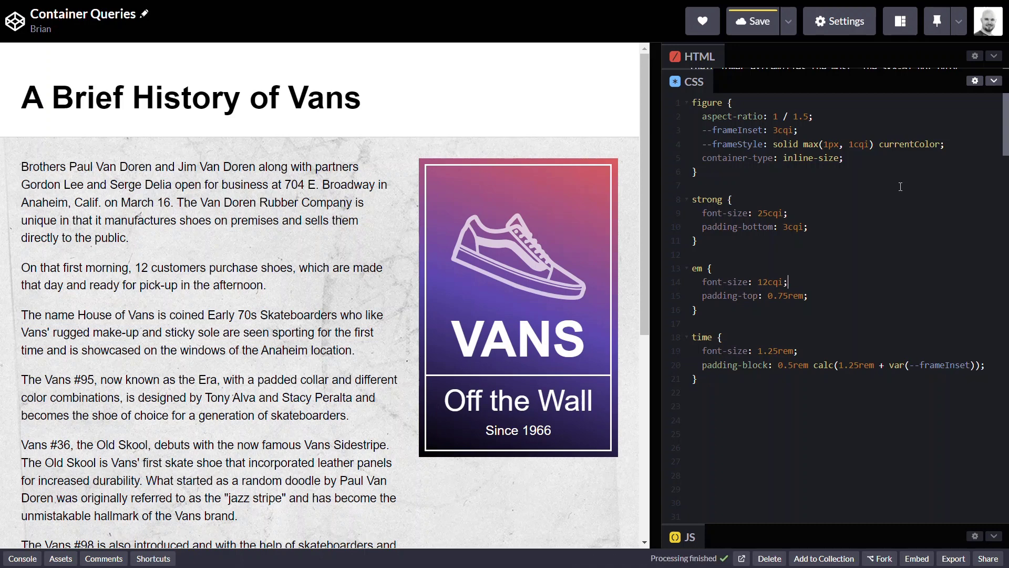
{"action": "left_click", "coordinate": [752, 20]}
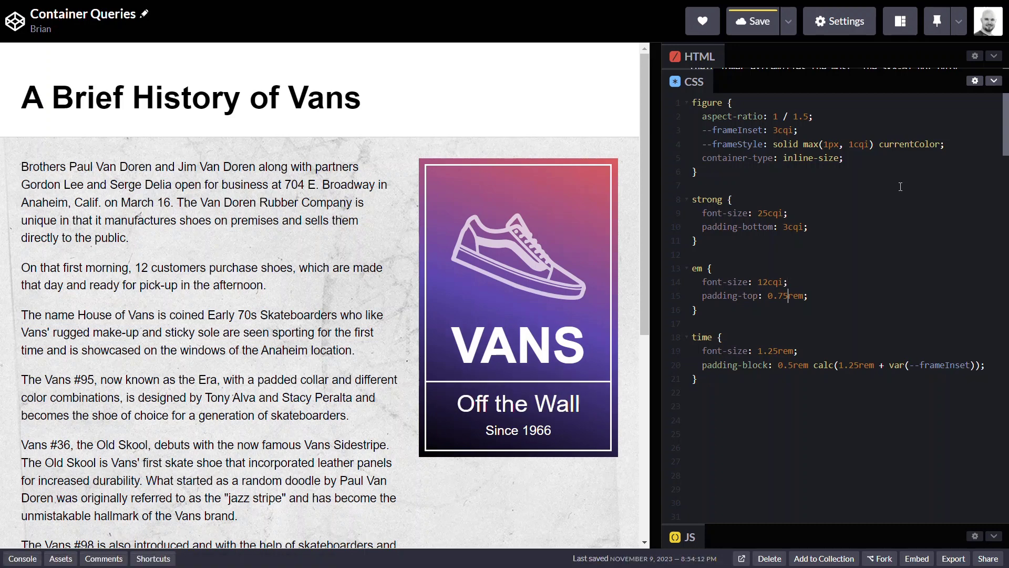
{"action": "type", "text": "3"}
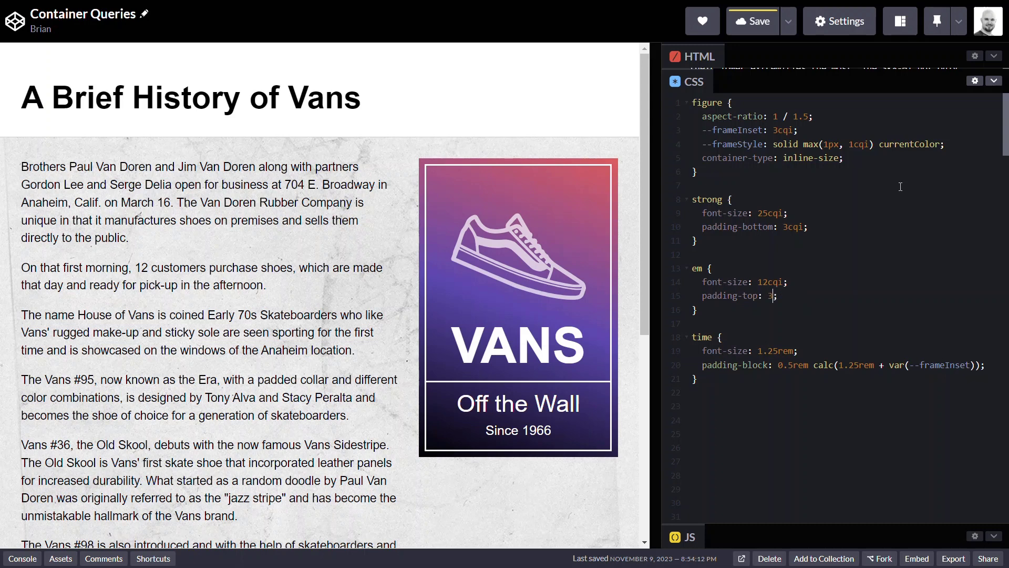
{"action": "type", "text": "cqi"}
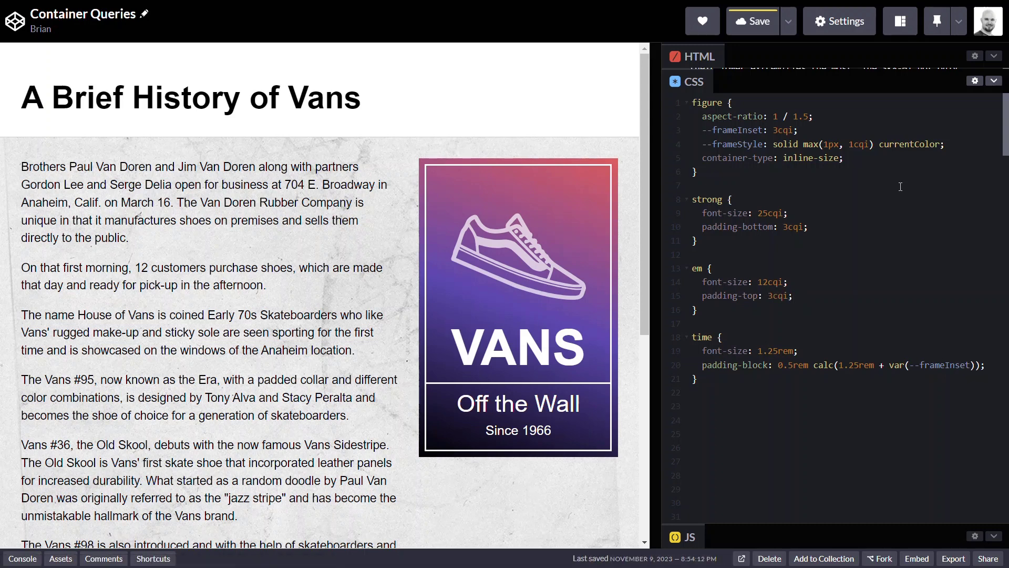
{"action": "left_click", "coordinate": [696, 310]}
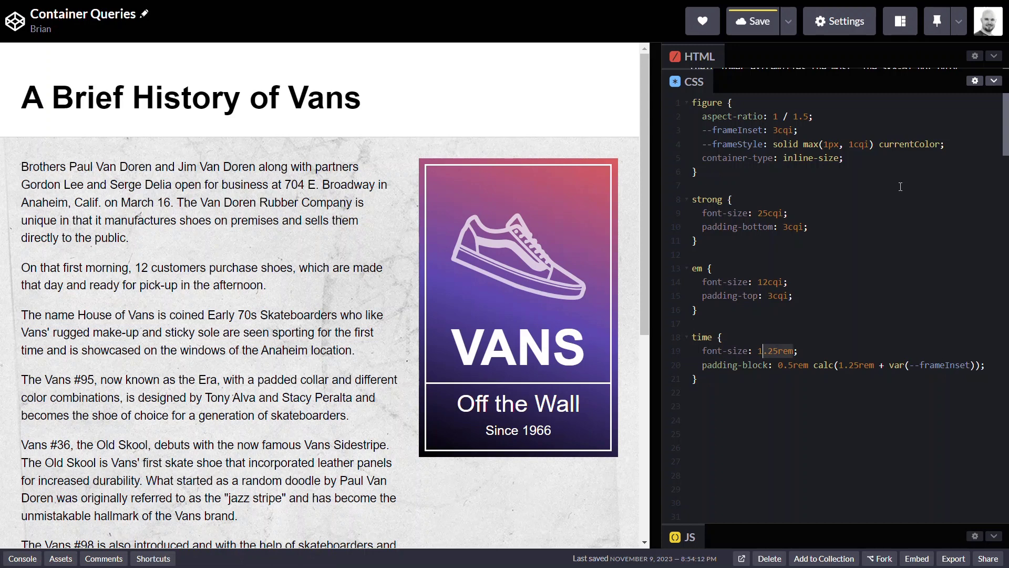
Set the time rule to font-size 6cqi and padding-block 2cqi calc(5cqi + var(--frameInset)).
{"action": "type", "text": "6c"}
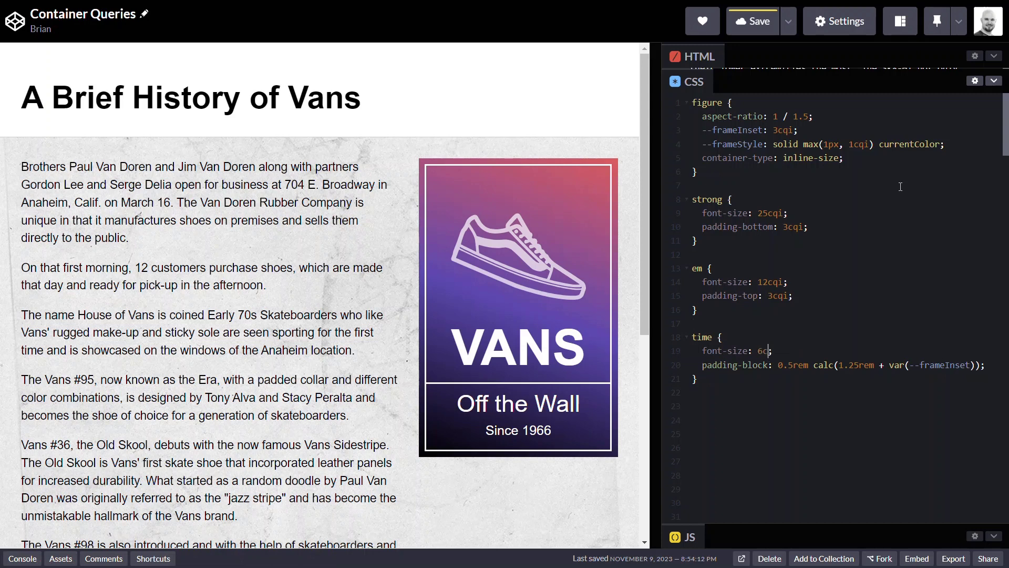
{"action": "type", "text": "qi"}
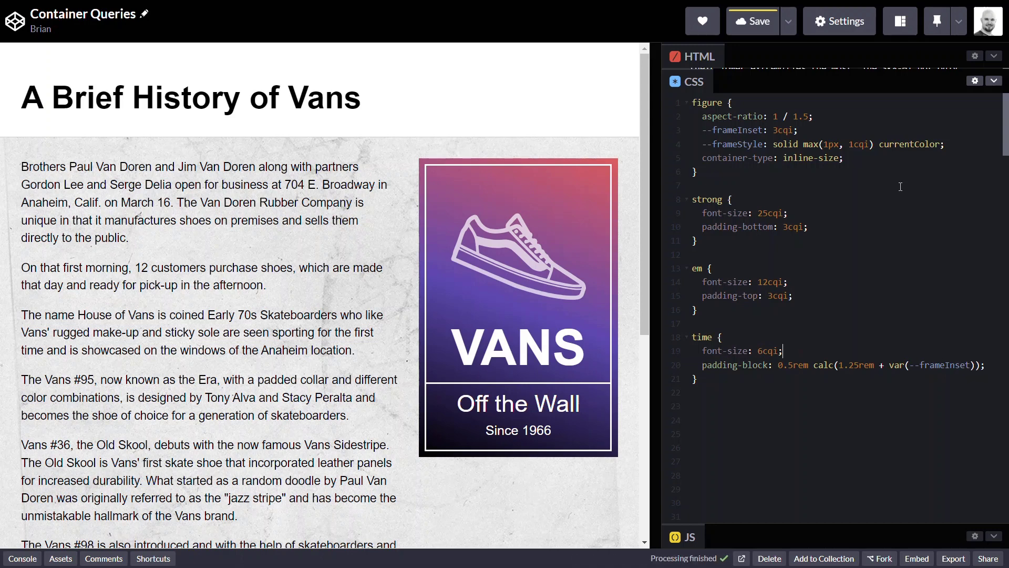
{"action": "left_click", "coordinate": [752, 21]}
{"action": "type", "text": "2"}
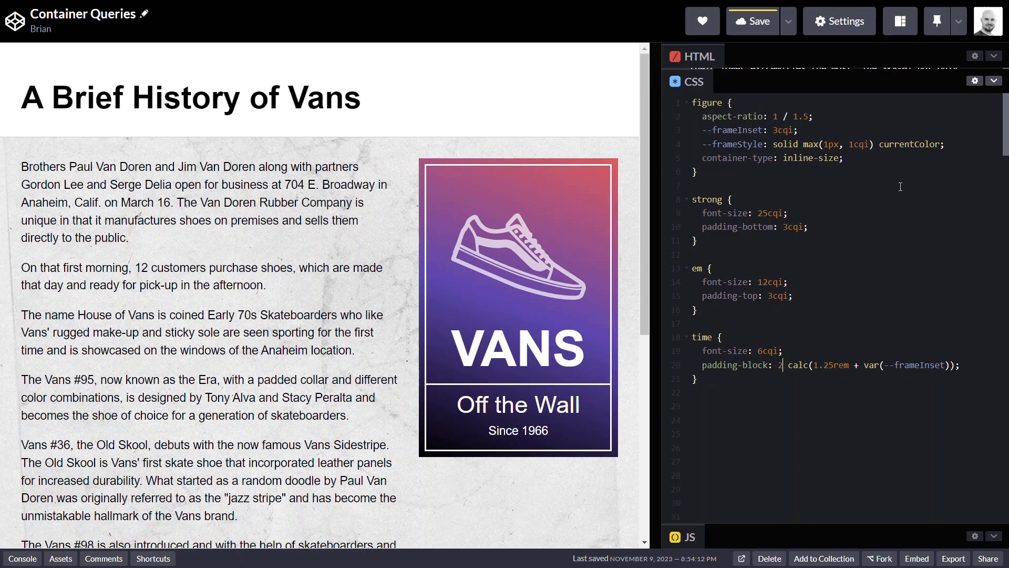
{"action": "type", "text": "cqi"}
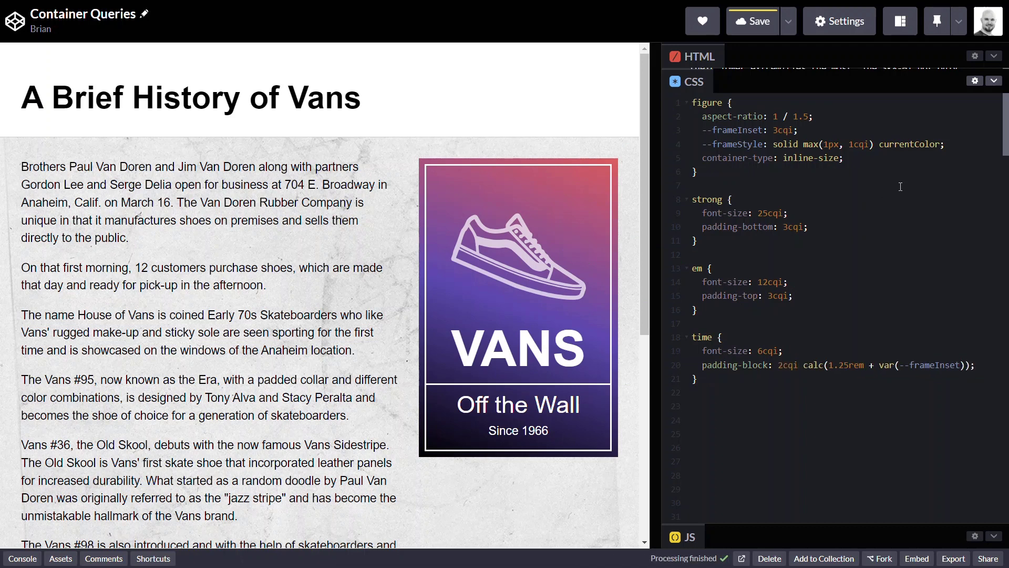
{"action": "left_click", "coordinate": [752, 21]}
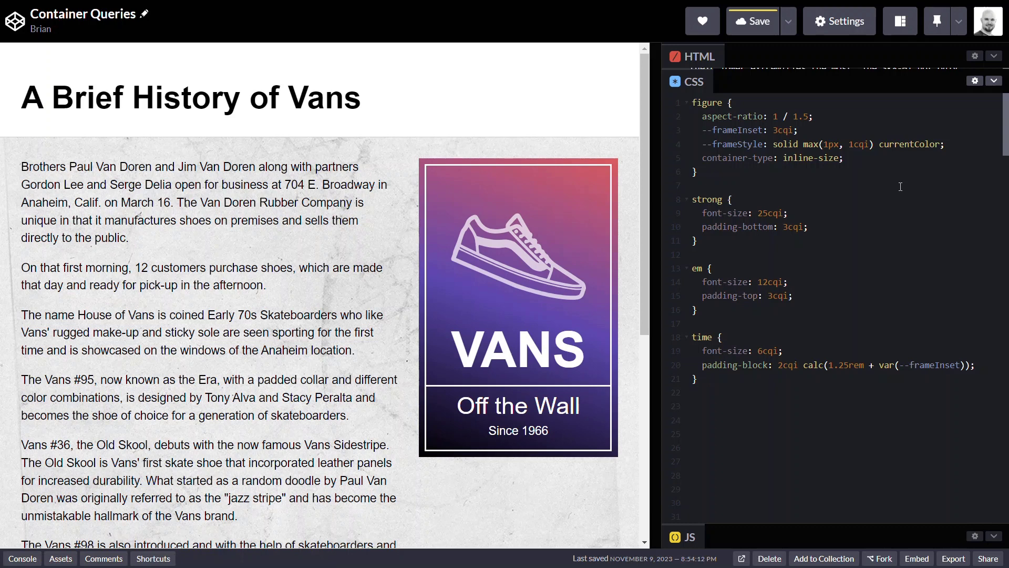
{"action": "double_click", "coordinate": [843, 364]}
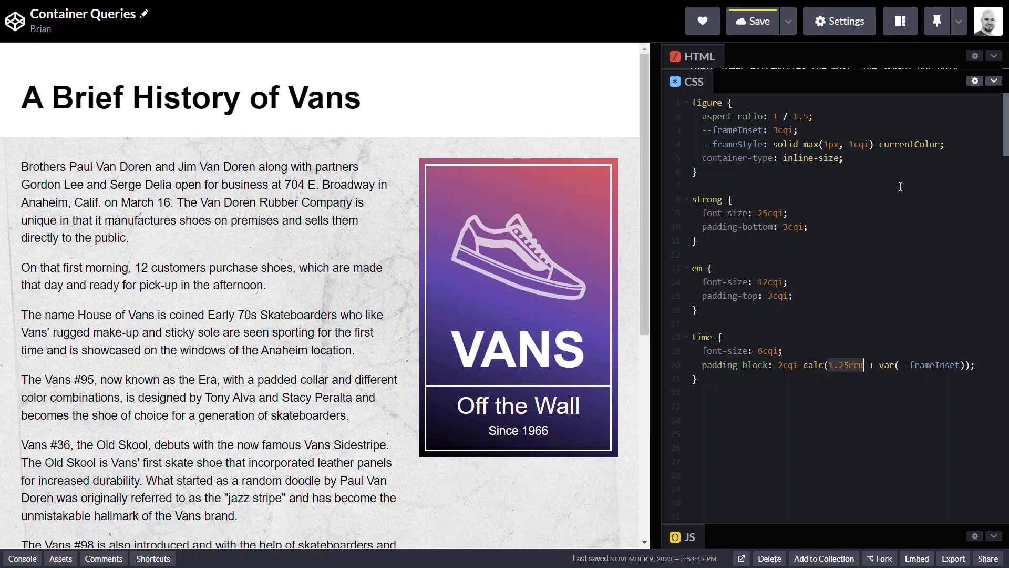
{"action": "type", "text": "5c"}
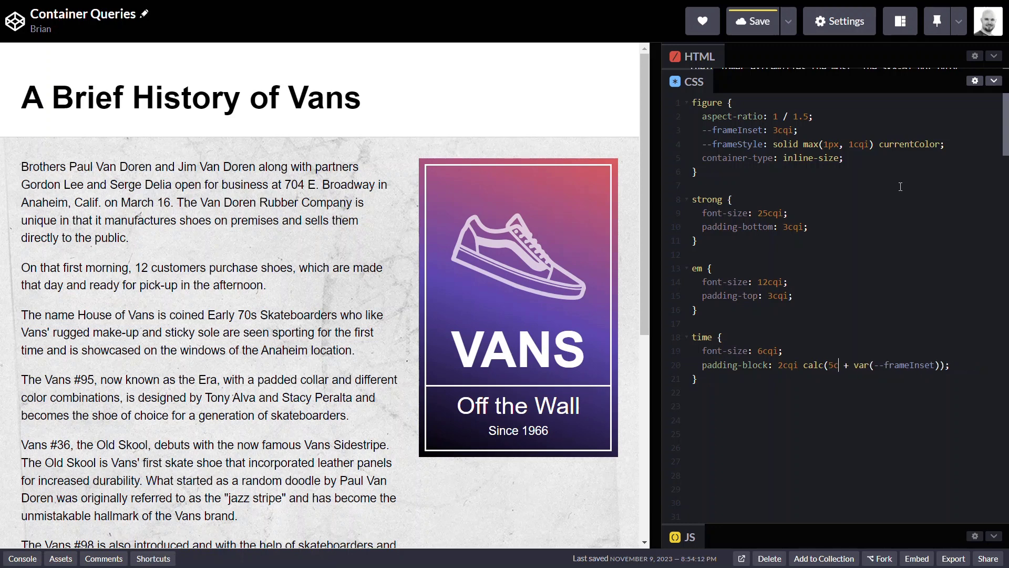
{"action": "type", "text": "qi"}
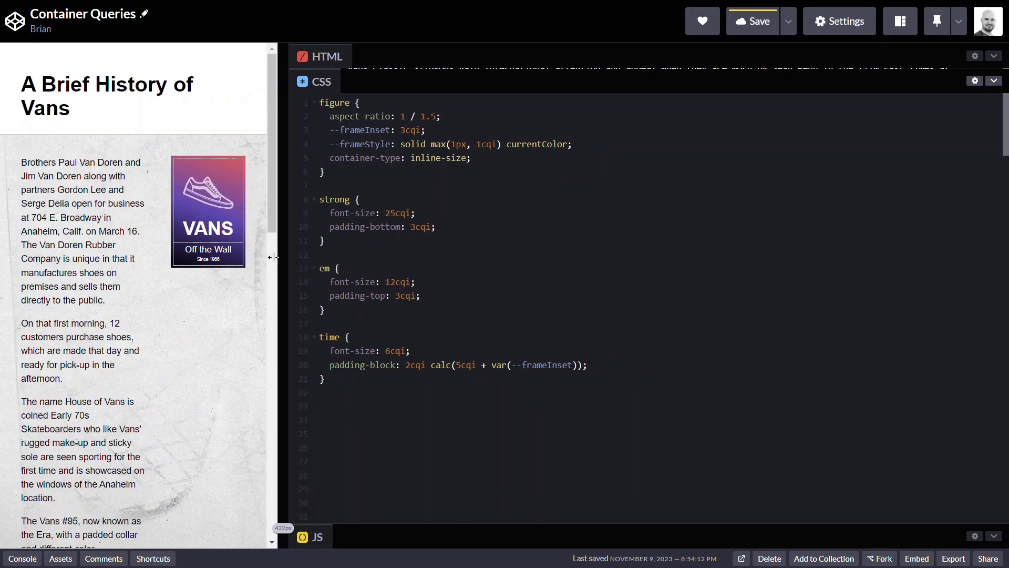
Narrow the preview to check that the Vans ad scales down proportionally.
{"action": "left_click_drag", "start_coordinate": [274, 257], "coordinate": [233, 257]}
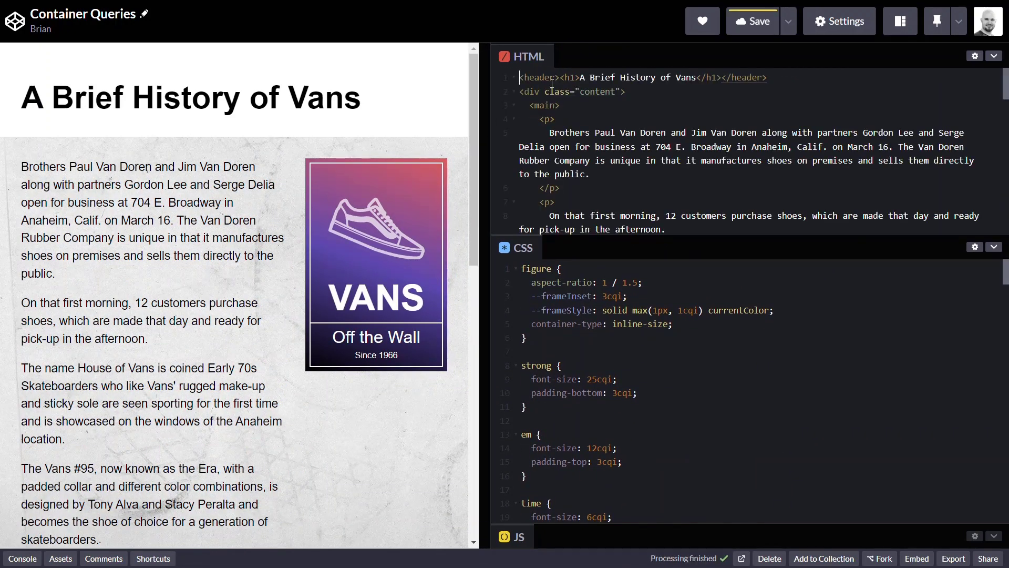
Review the figure HTML, then narrow and widen the preview to watch the ad scale.
{"action": "left_click", "coordinate": [752, 20]}
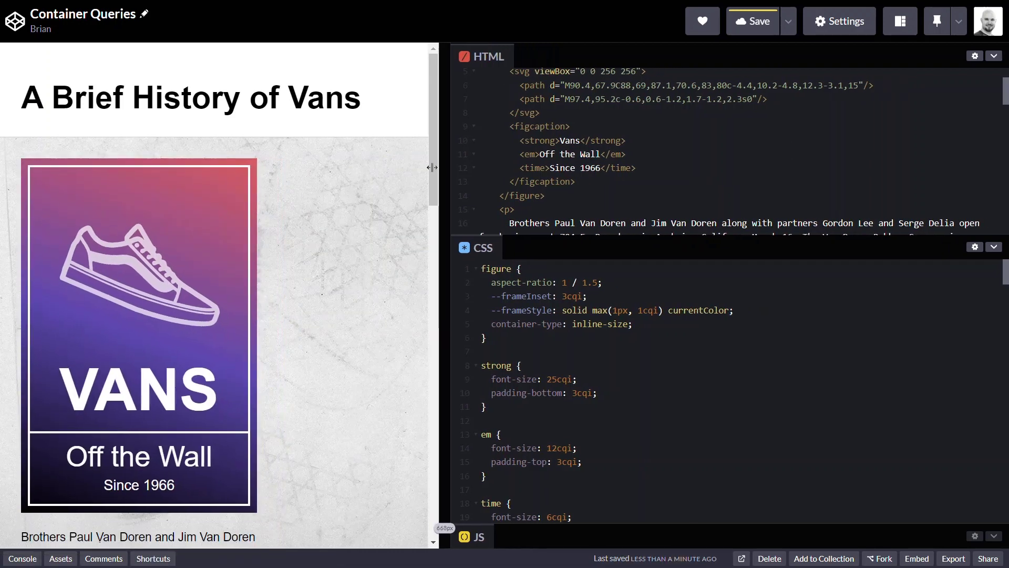
{"action": "left_click_drag", "start_coordinate": [430, 167], "coordinate": [295, 167]}
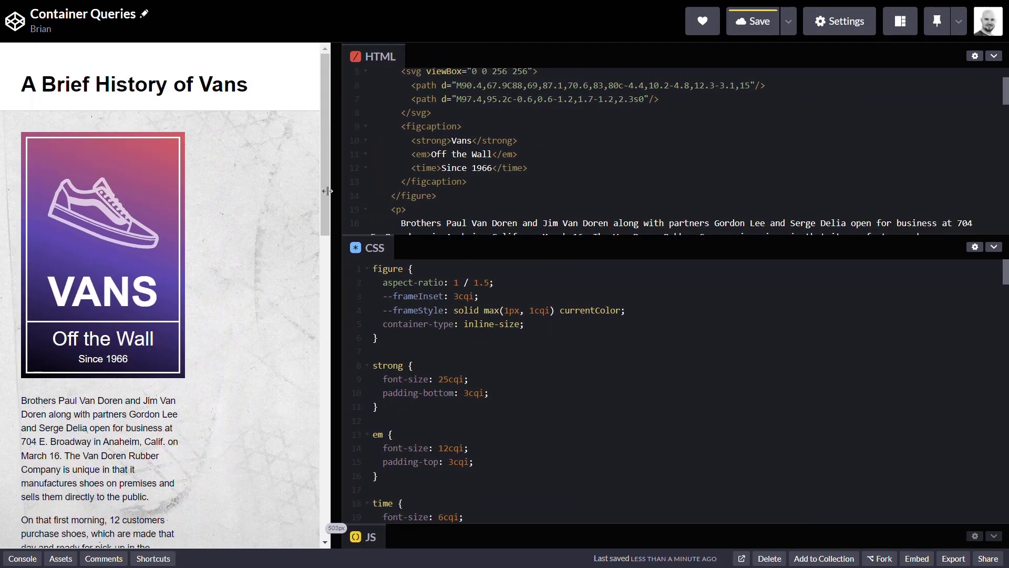
{"action": "left_click_drag", "start_coordinate": [328, 190], "coordinate": [421, 221]}
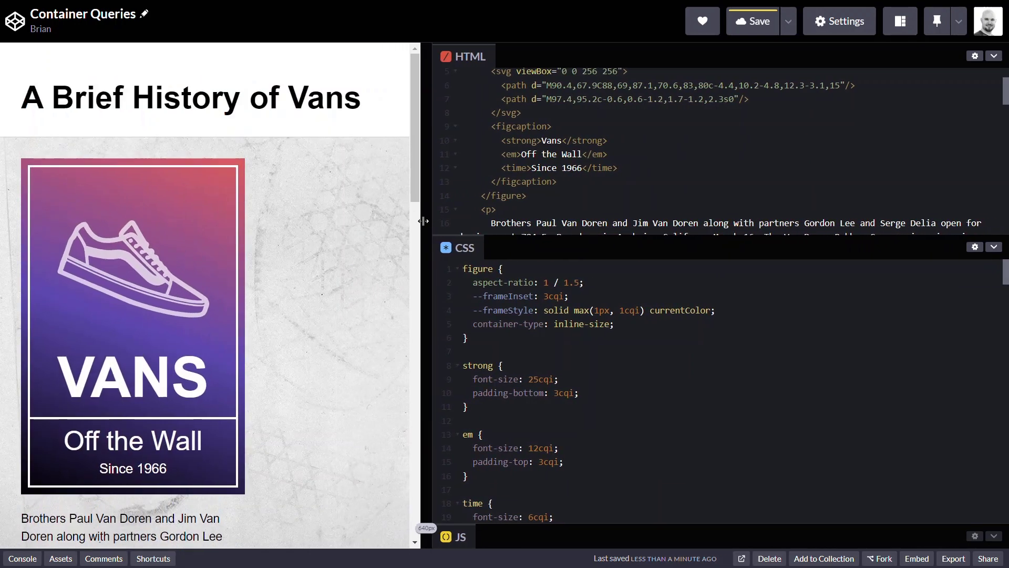